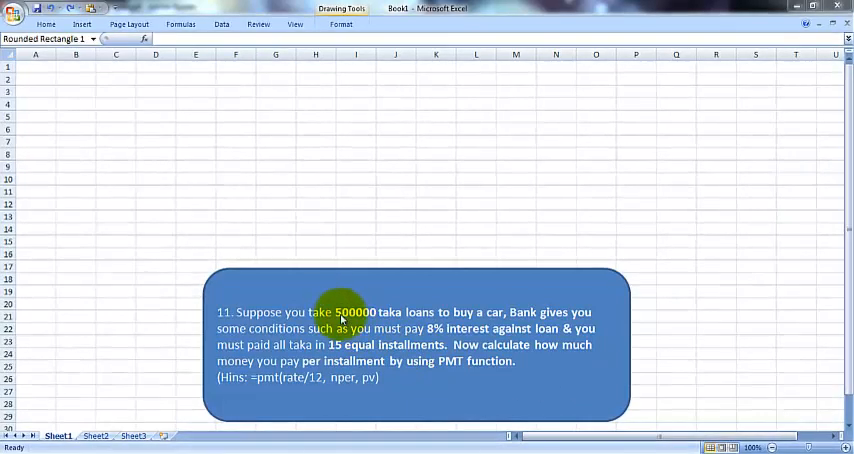
Type the labels Rate, Nper, Pv and Pmt down cells H6 to H9.
click(340, 330)
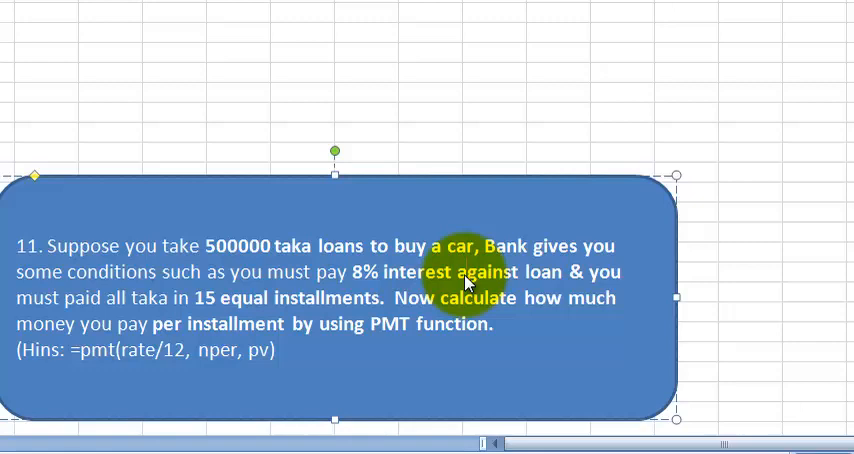
mouse_move(345, 320)
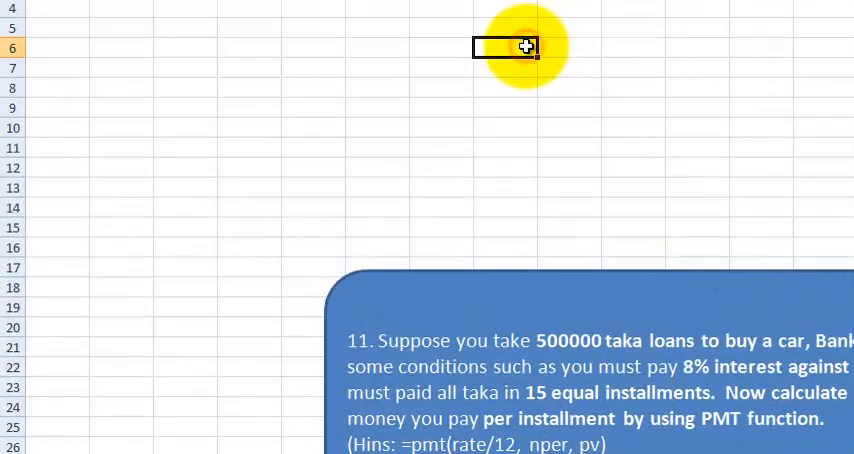
text(Rate)
click(505, 68)
text(Nper)
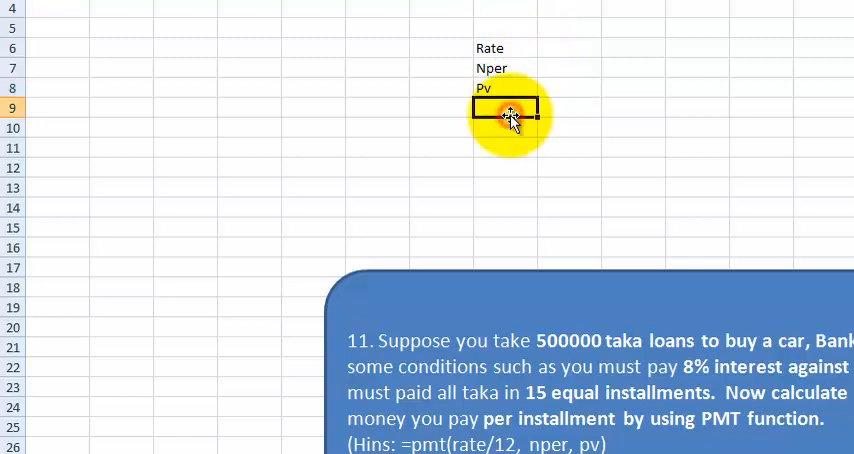
click(505, 88)
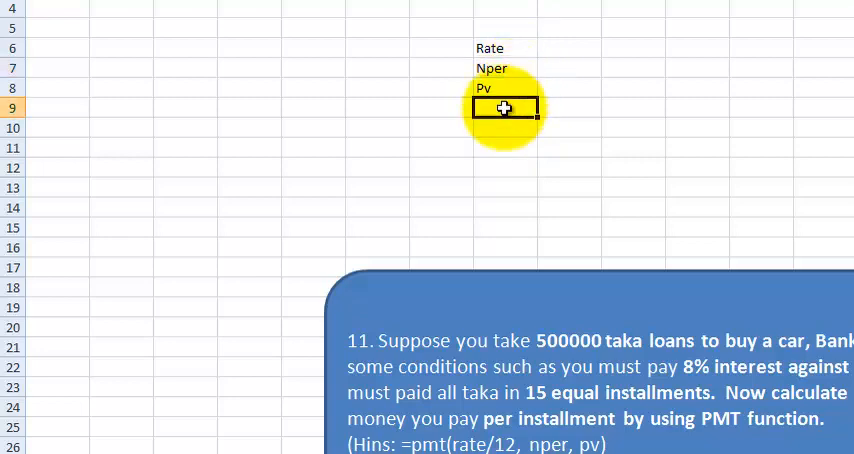
text(Pmt)
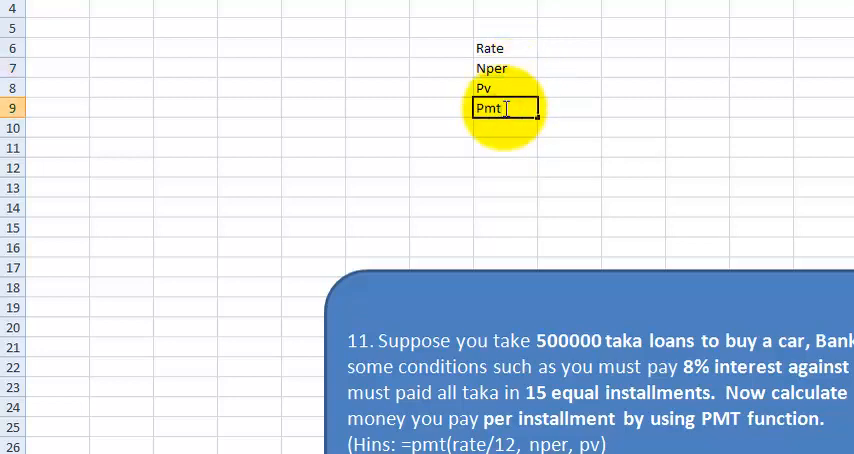
click(570, 47)
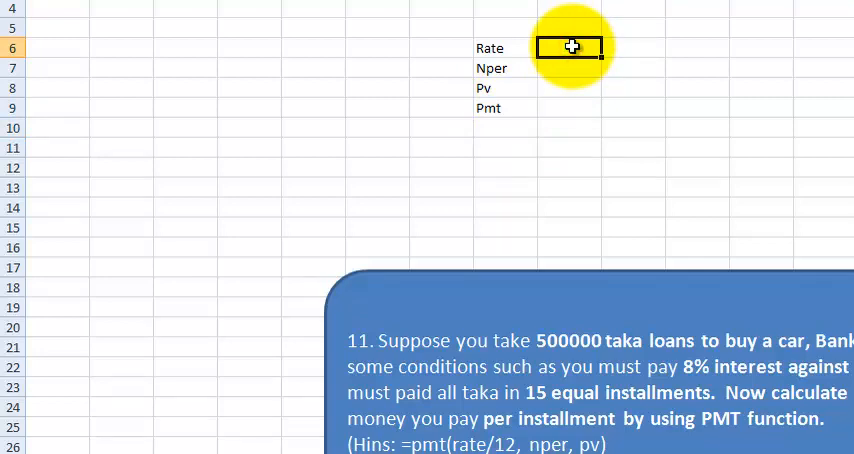
Enter 8% for Rate, 15 for Nper and 500000 for Pv, dismissing the system prompt.
text(8%)
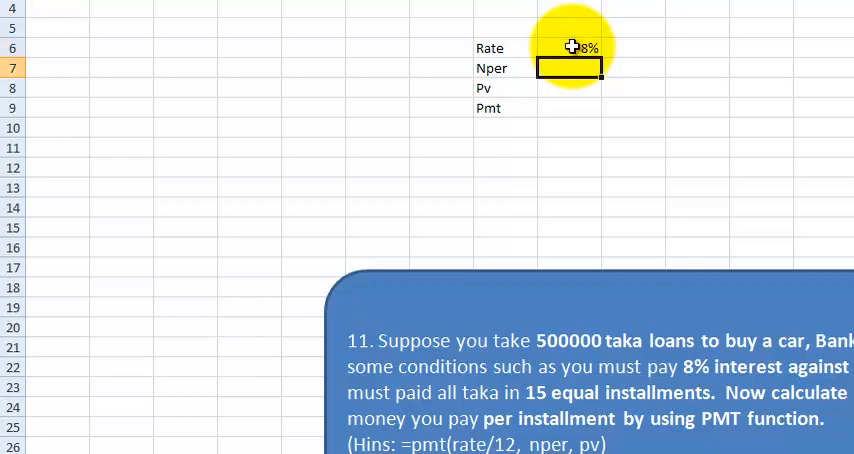
click(570, 47)
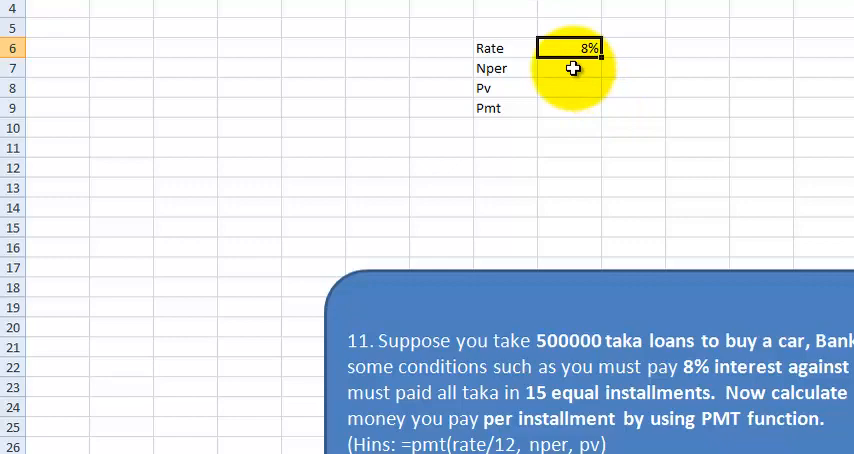
click(570, 68)
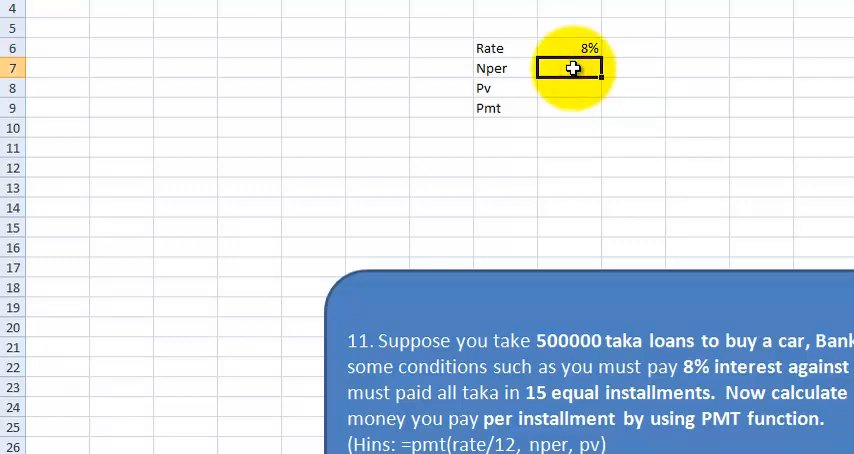
scroll(down, 3)
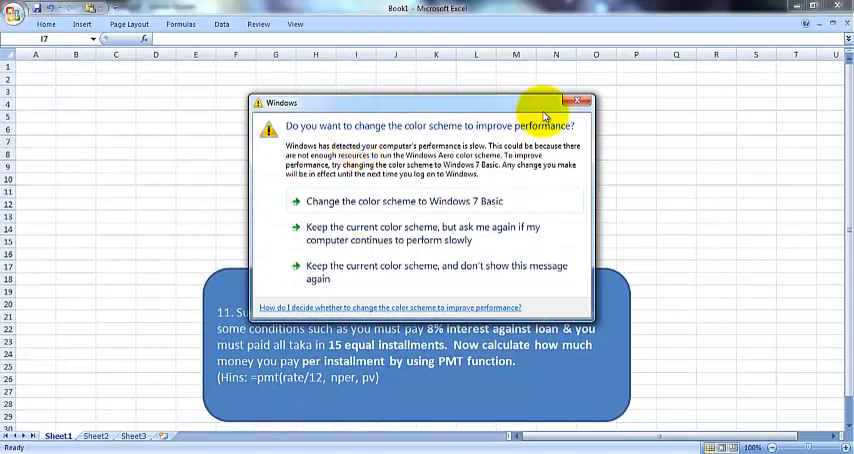
click(578, 101)
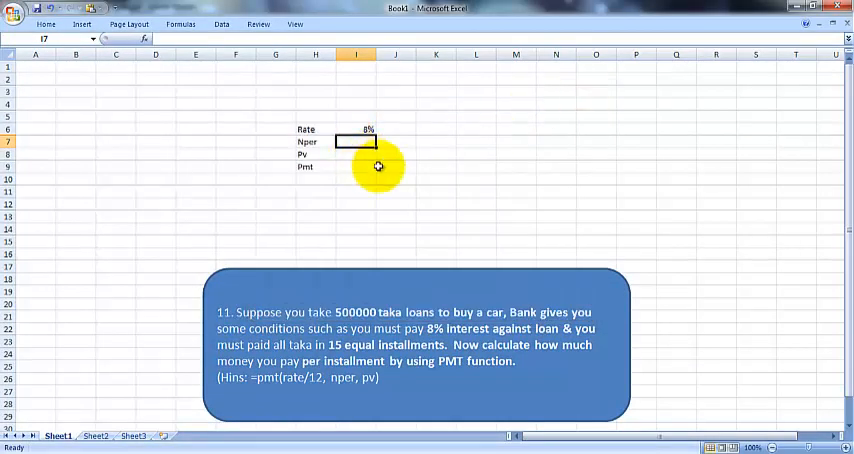
text(15)
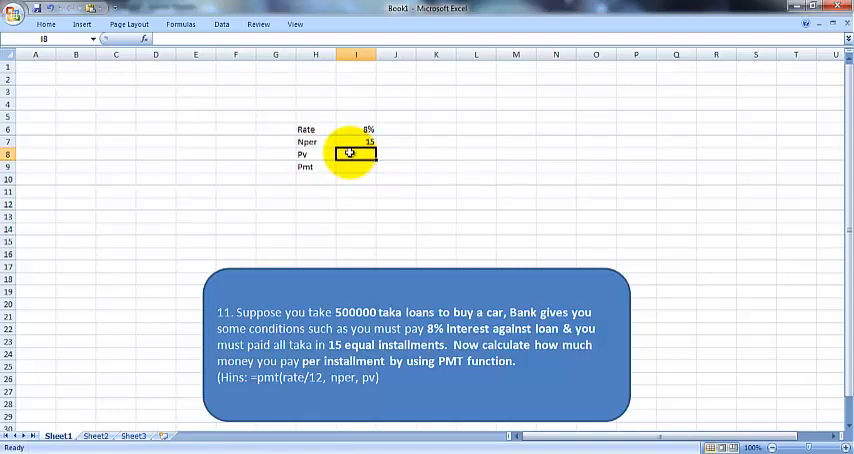
text(5)
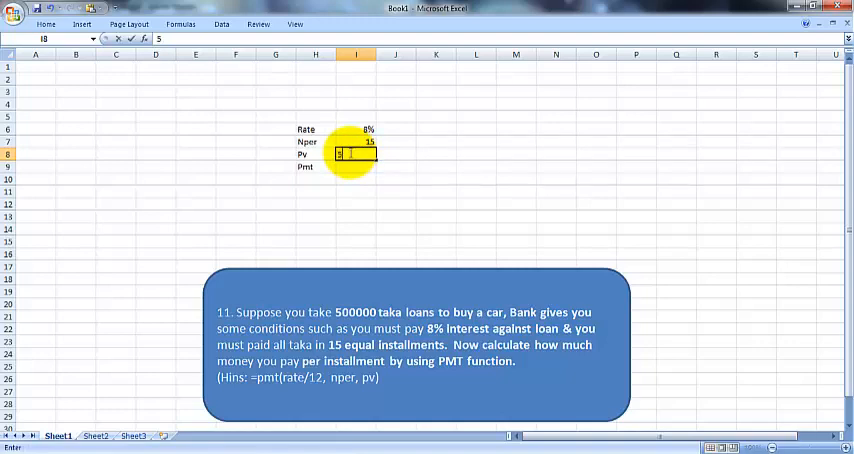
text(500000)
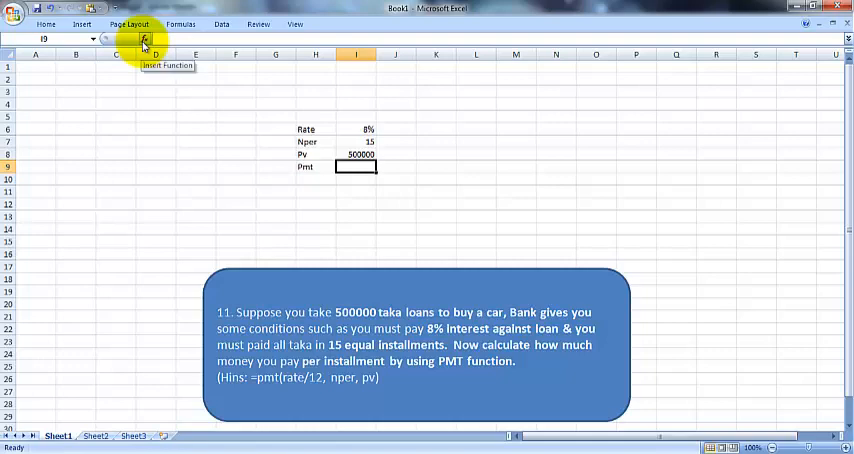
click(145, 38)
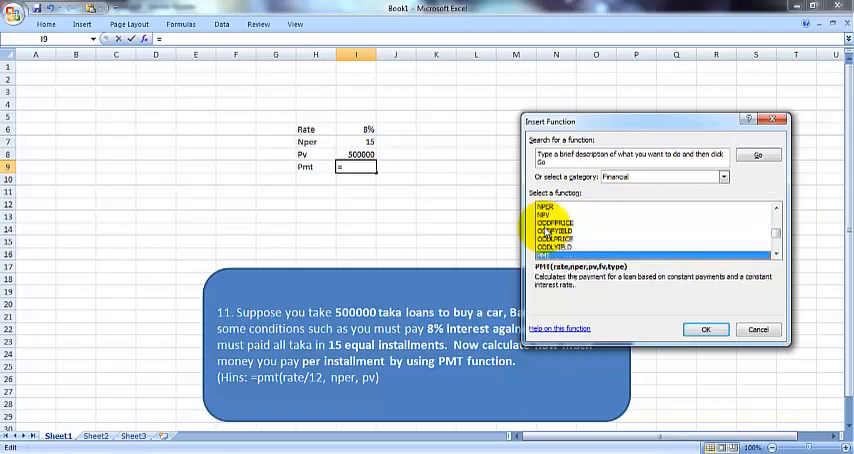
Choose PMT from the Financial functions list for cell I9.
click(706, 329)
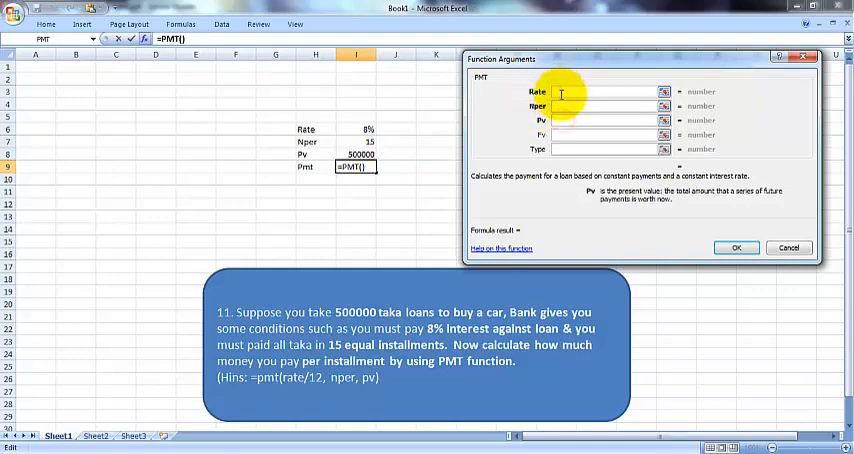
Fill the PMT arguments with Rate I6/12, Nper I7 and Pv I8.
click(357, 129)
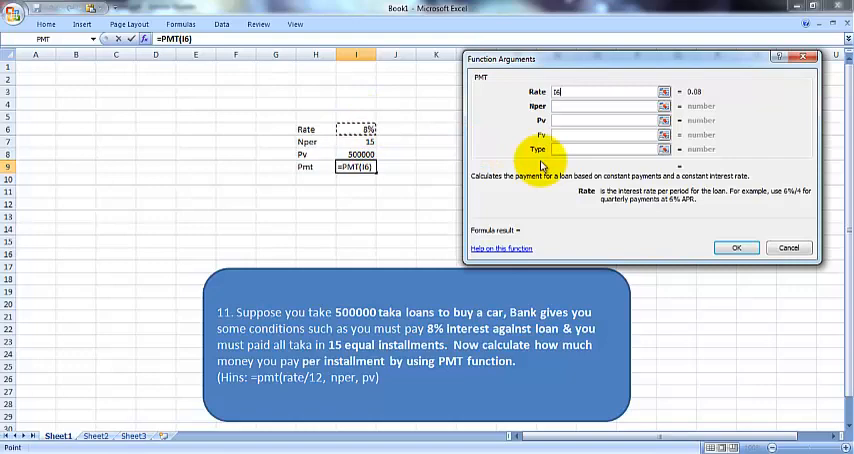
text(/)
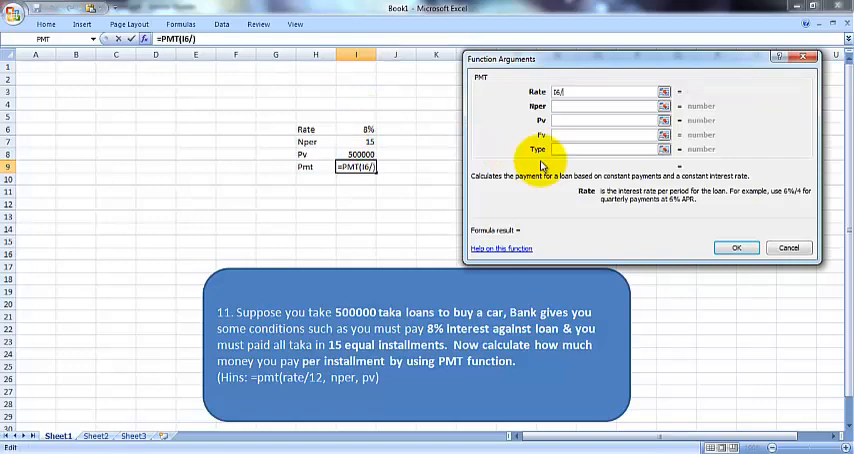
text(12)
click(604, 105)
text(I5)
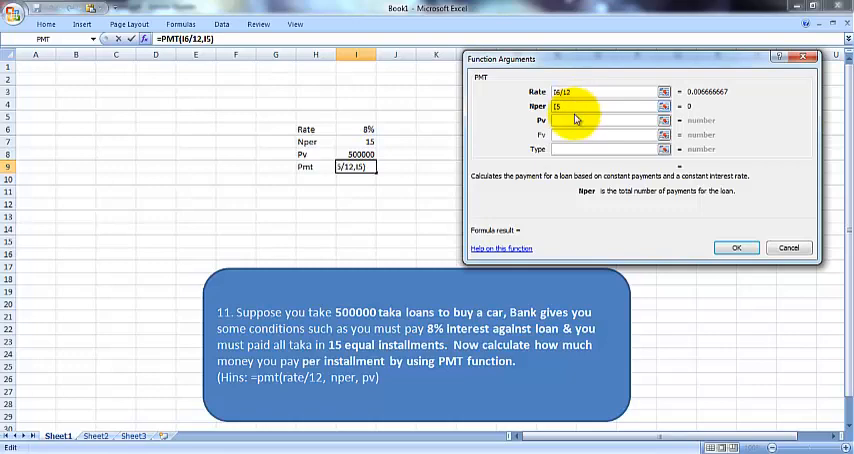
click(600, 120)
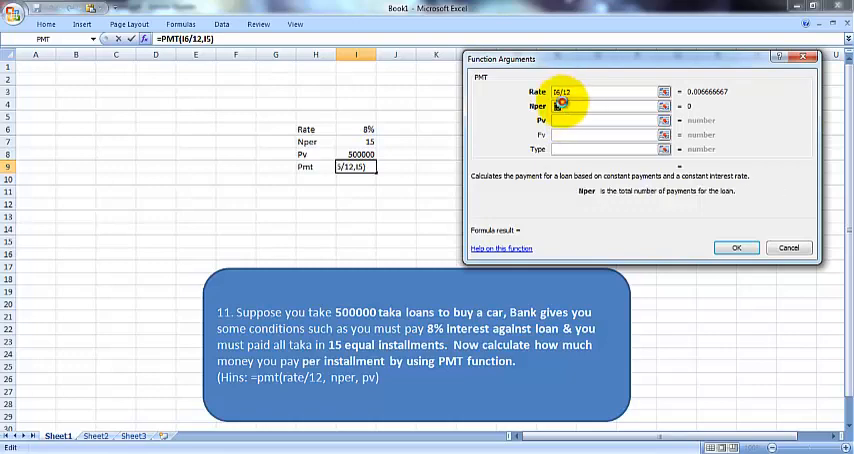
click(600, 106)
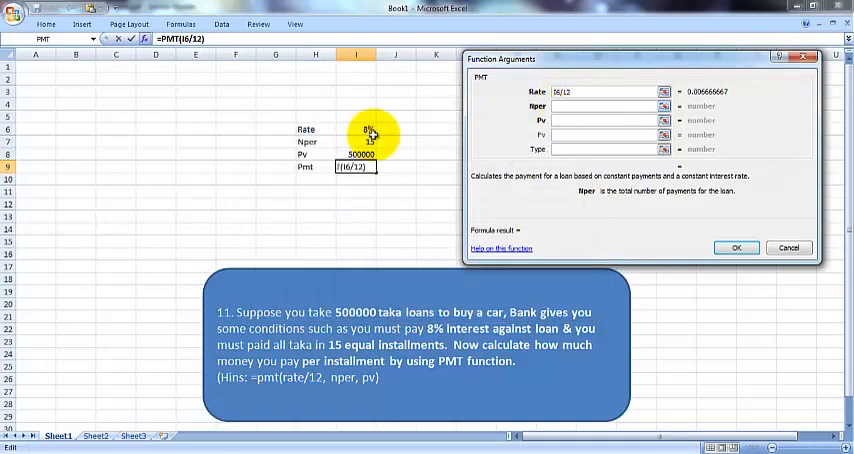
click(600, 120)
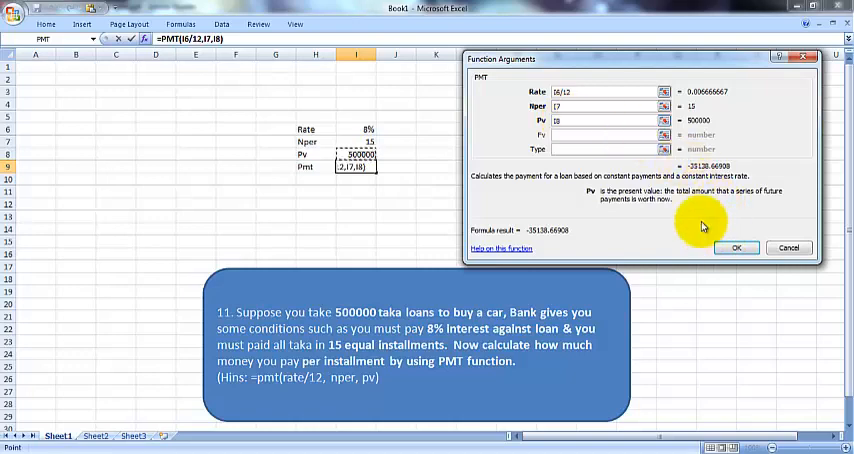
click(603, 135)
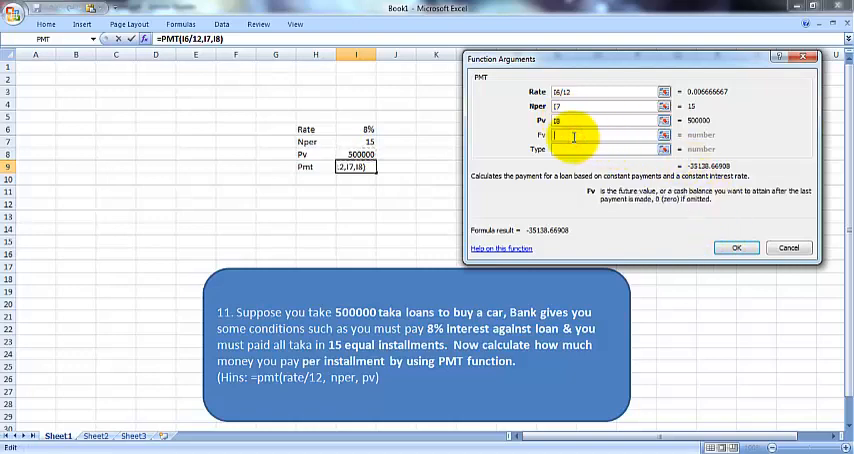
click(590, 149)
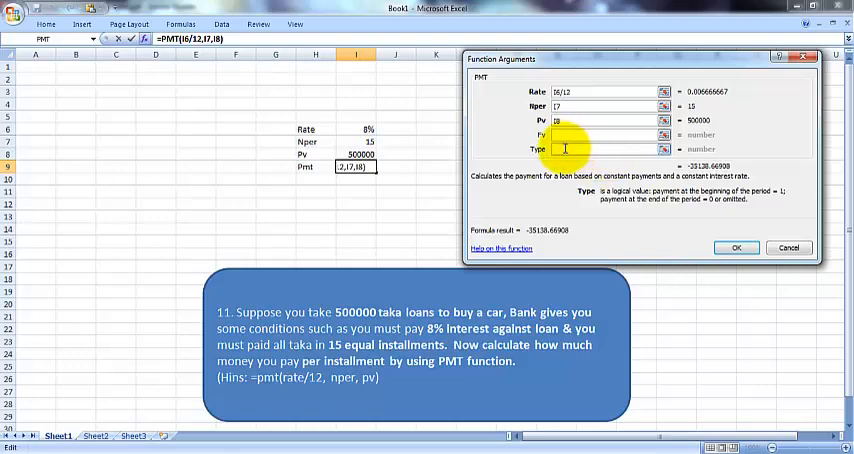
mouse_move(578, 134)
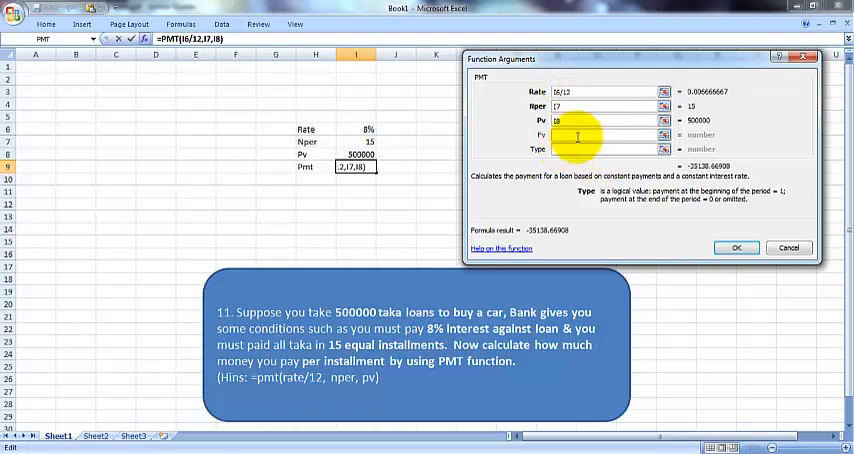
mouse_move(700, 233)
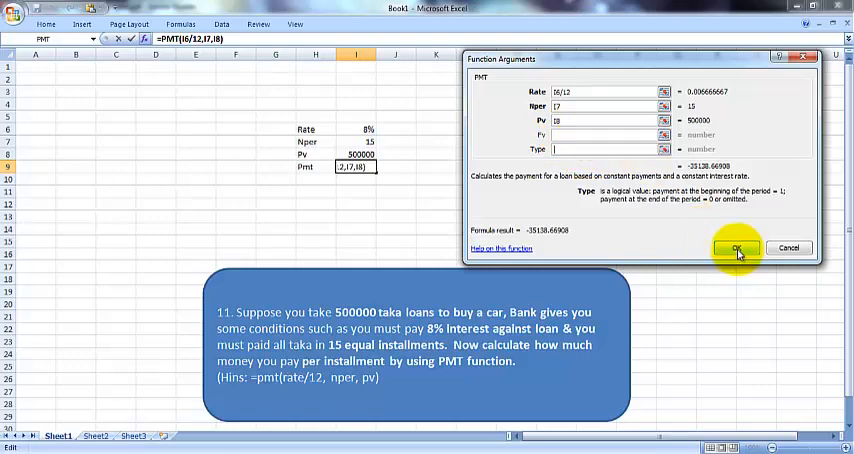
Commit =PMT(I6/12,I7,I8) and select I9 showing (Tk35,138.67) in red.
click(736, 248)
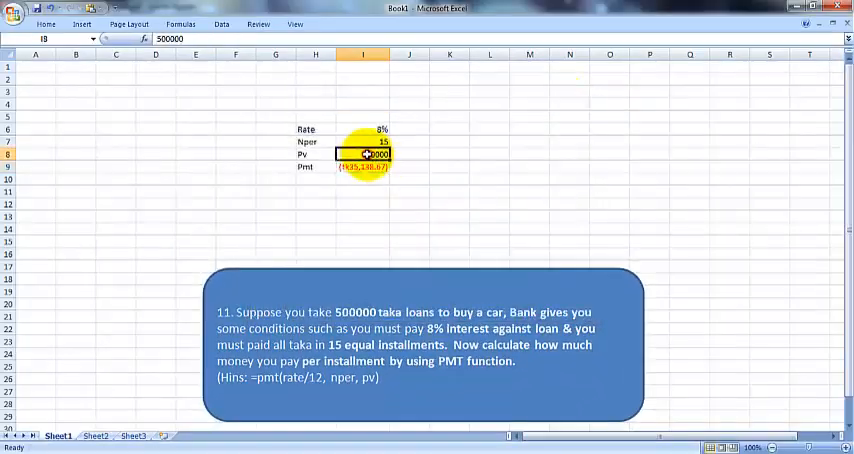
click(362, 167)
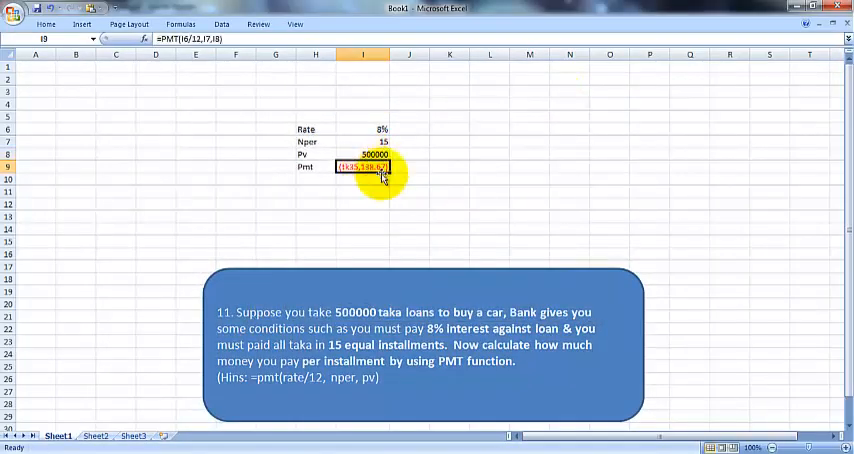